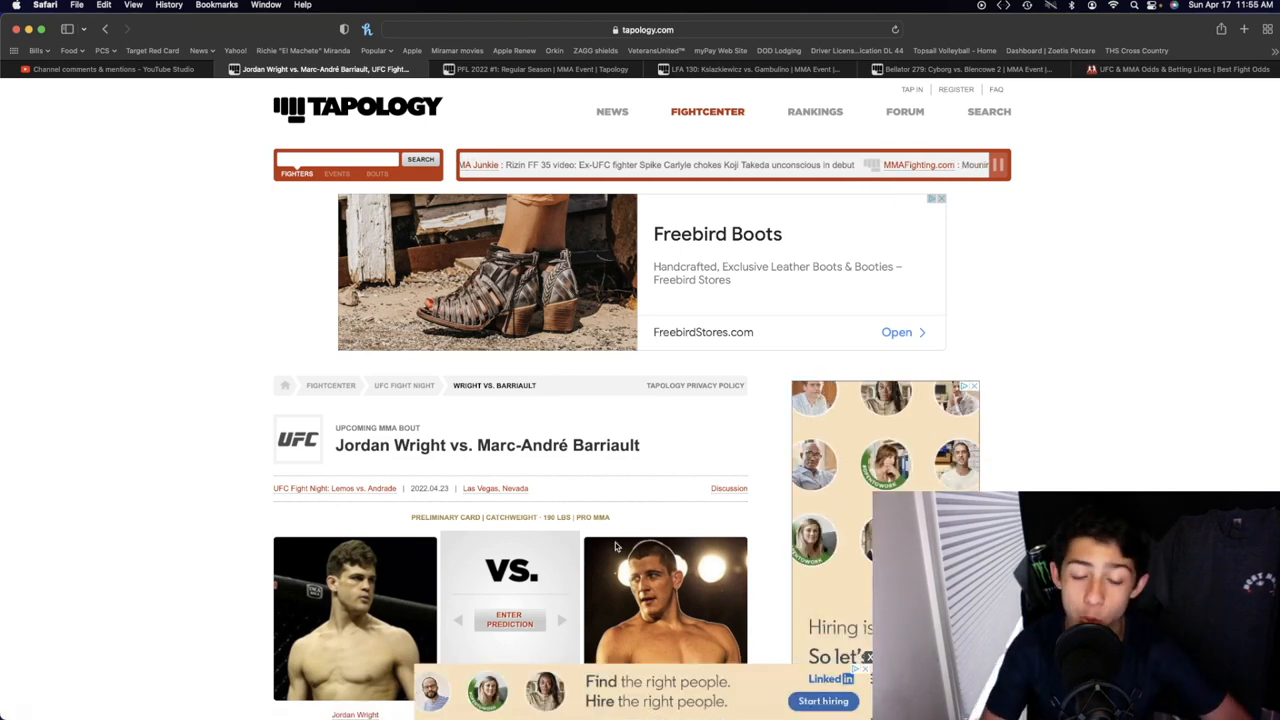
Scroll the Wright vs. Barriault bout page through the fighter stats and Bout Information.
scroll(down, 3)
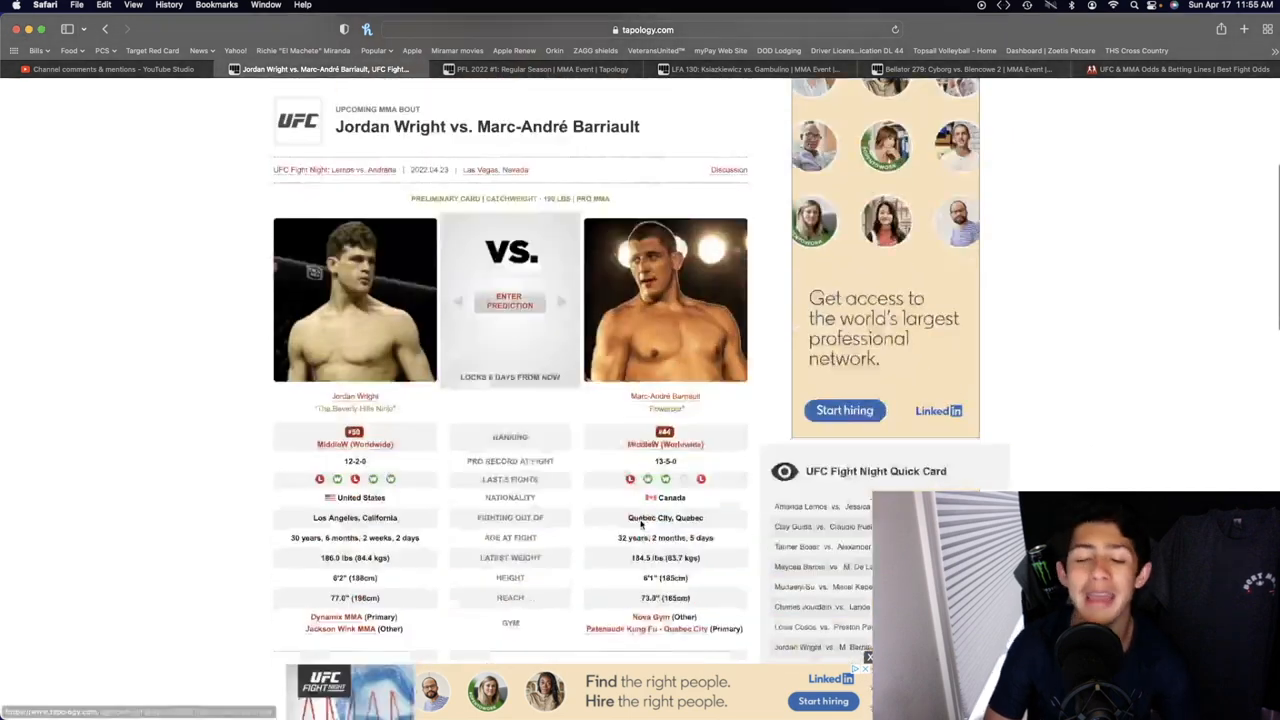
scroll(down, 3)
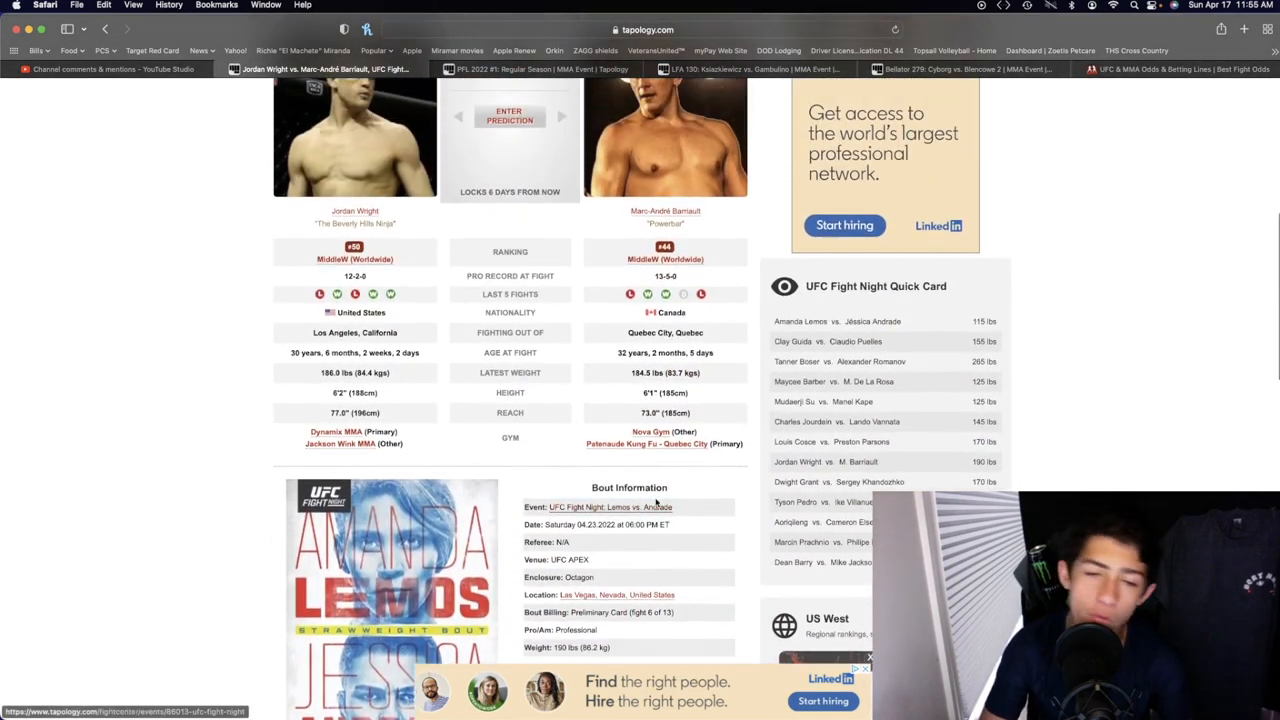
scroll(up, 3)
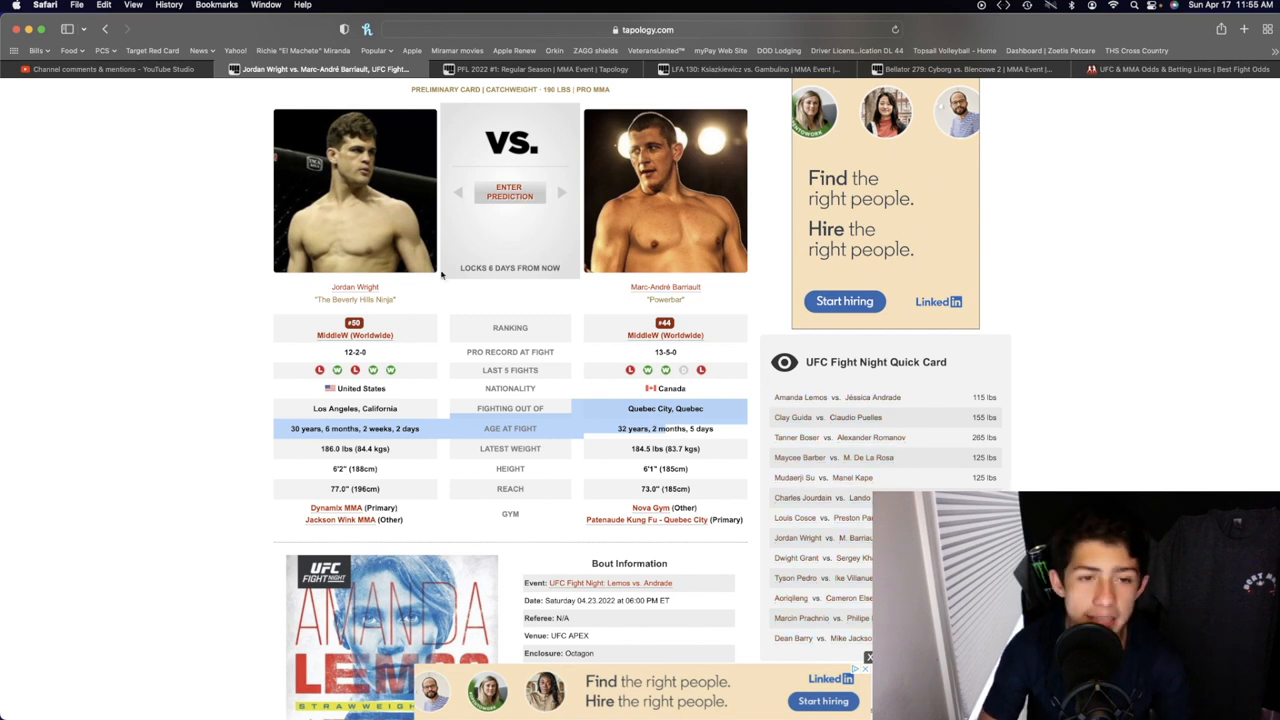
mouse_move(568, 287)
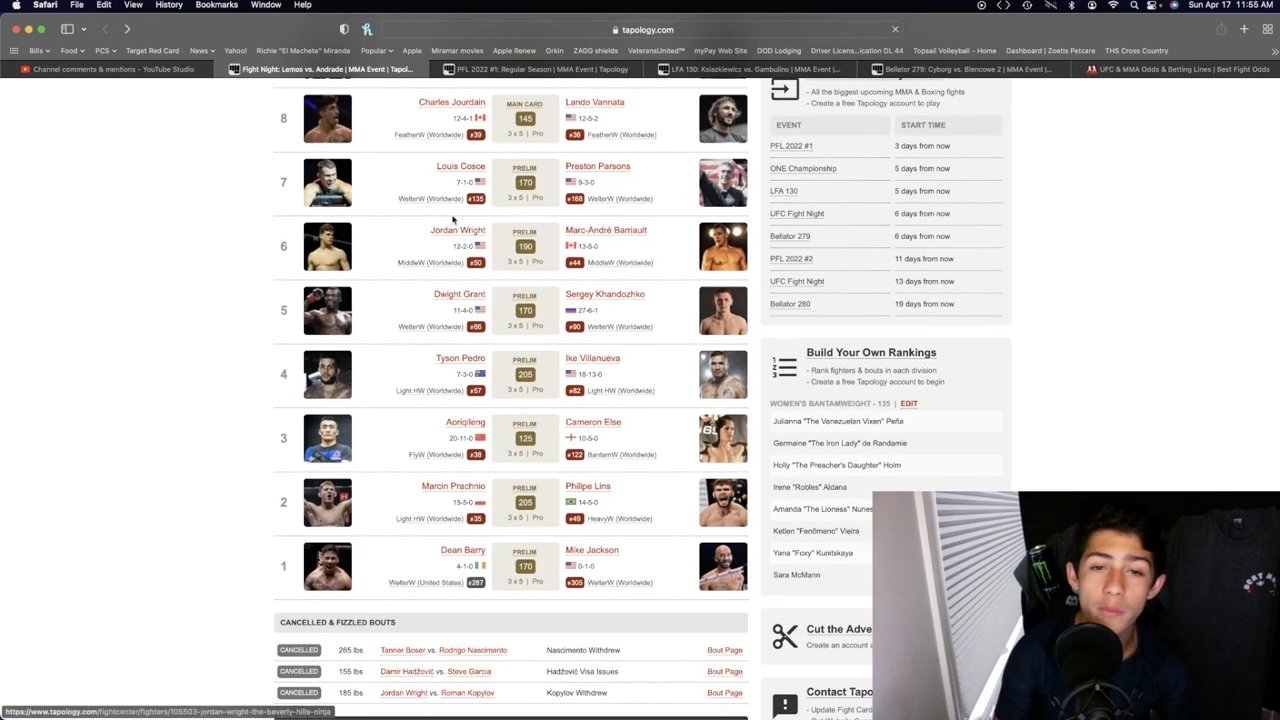
Pick the Jordan Wright vs. Marc-André Barriault prelim from the Lemos vs. Andrade fight card.
scroll(down, 3)
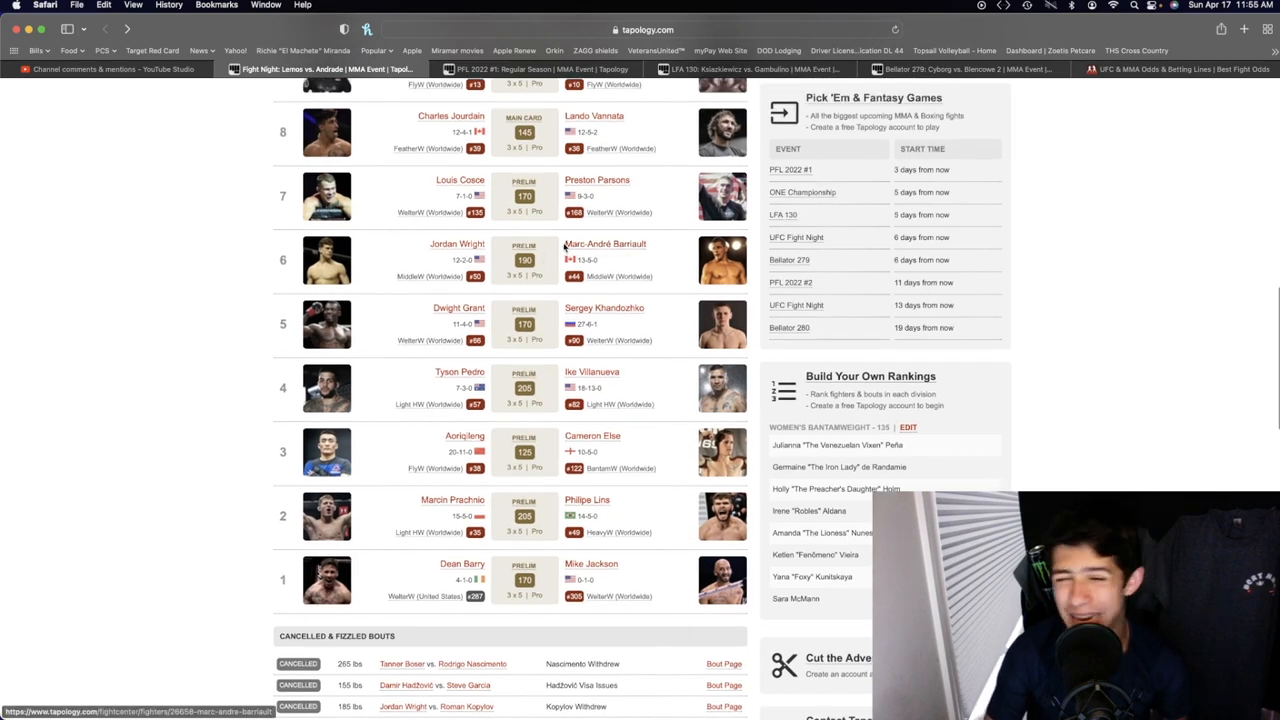
scroll(up, 3)
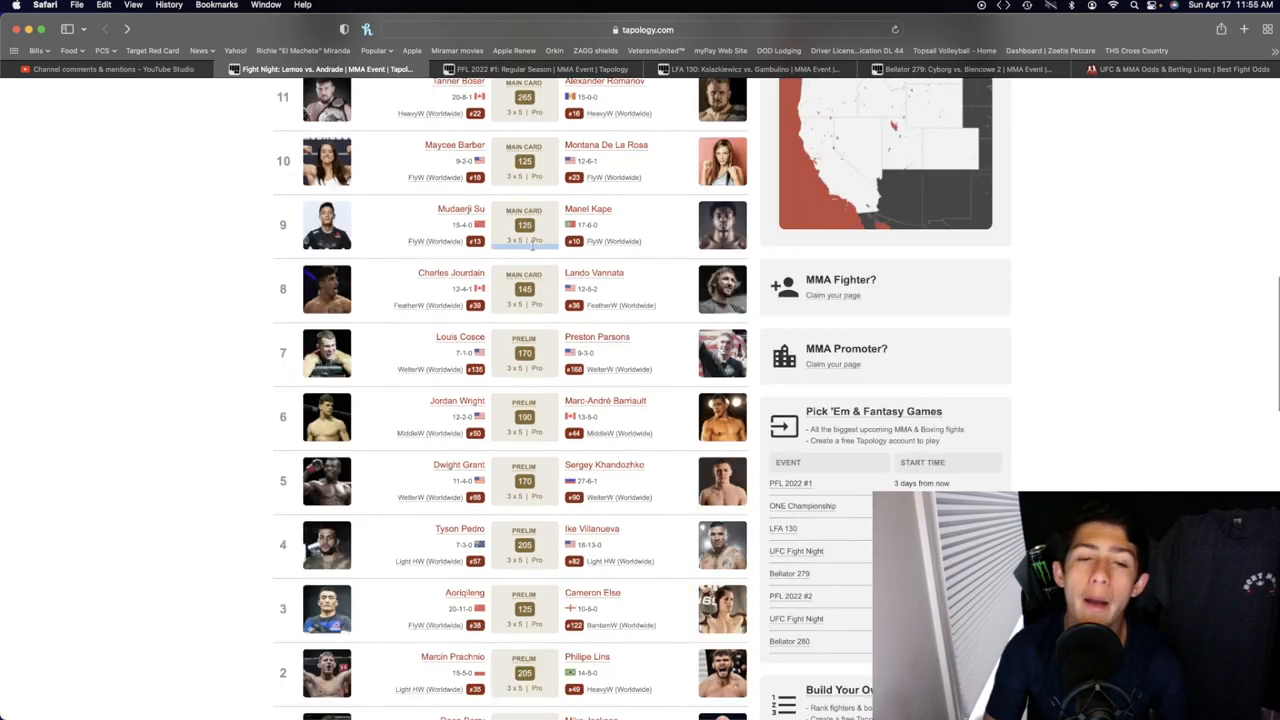
mouse_move(508, 373)
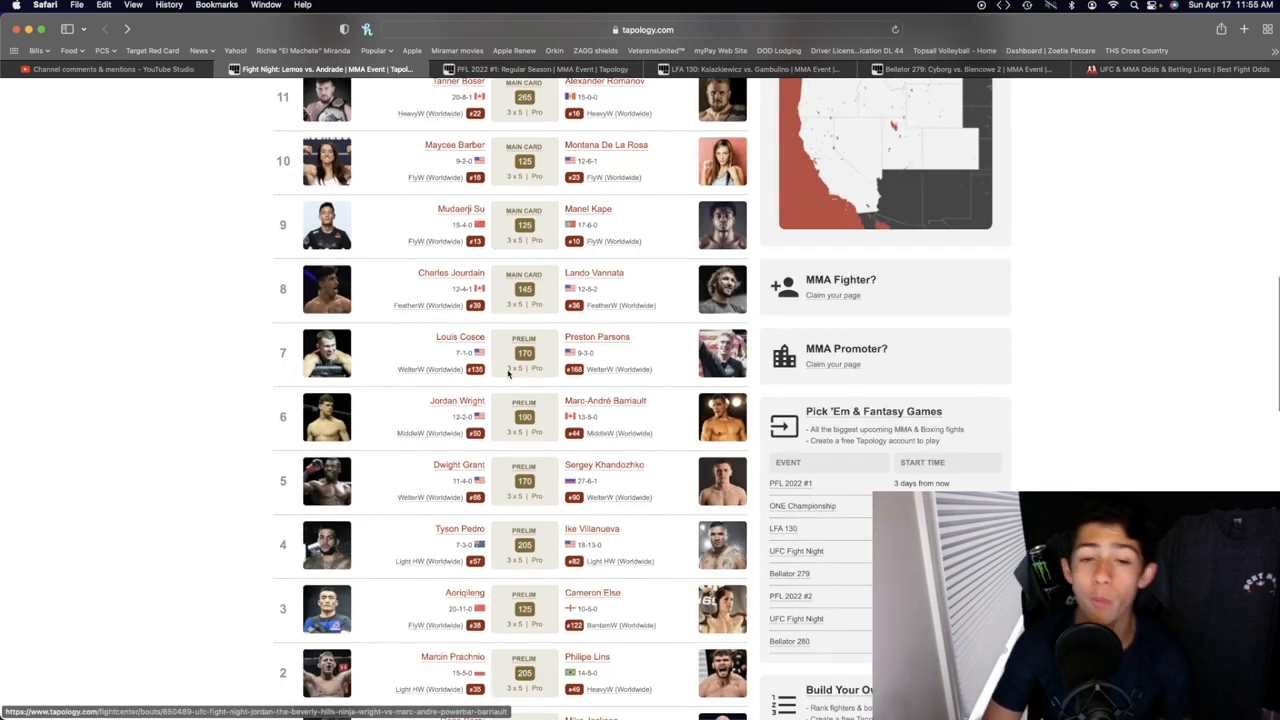
click(456, 401)
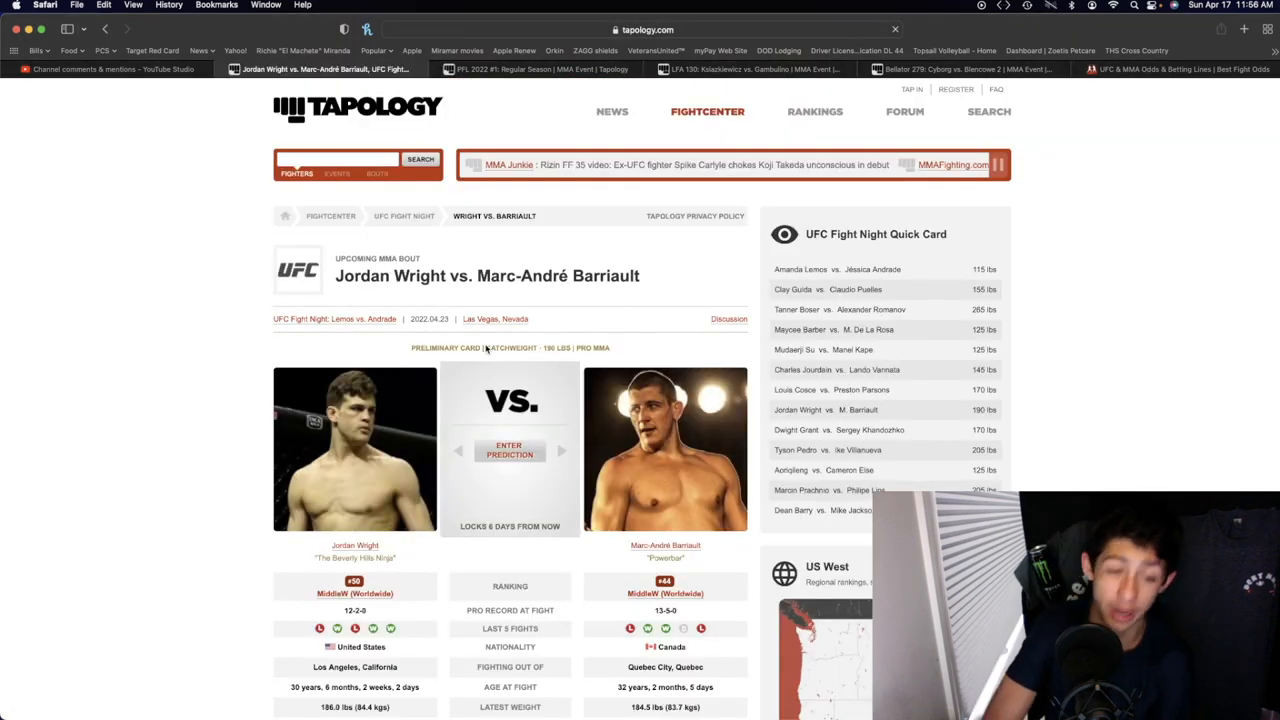
scroll(down, 3)
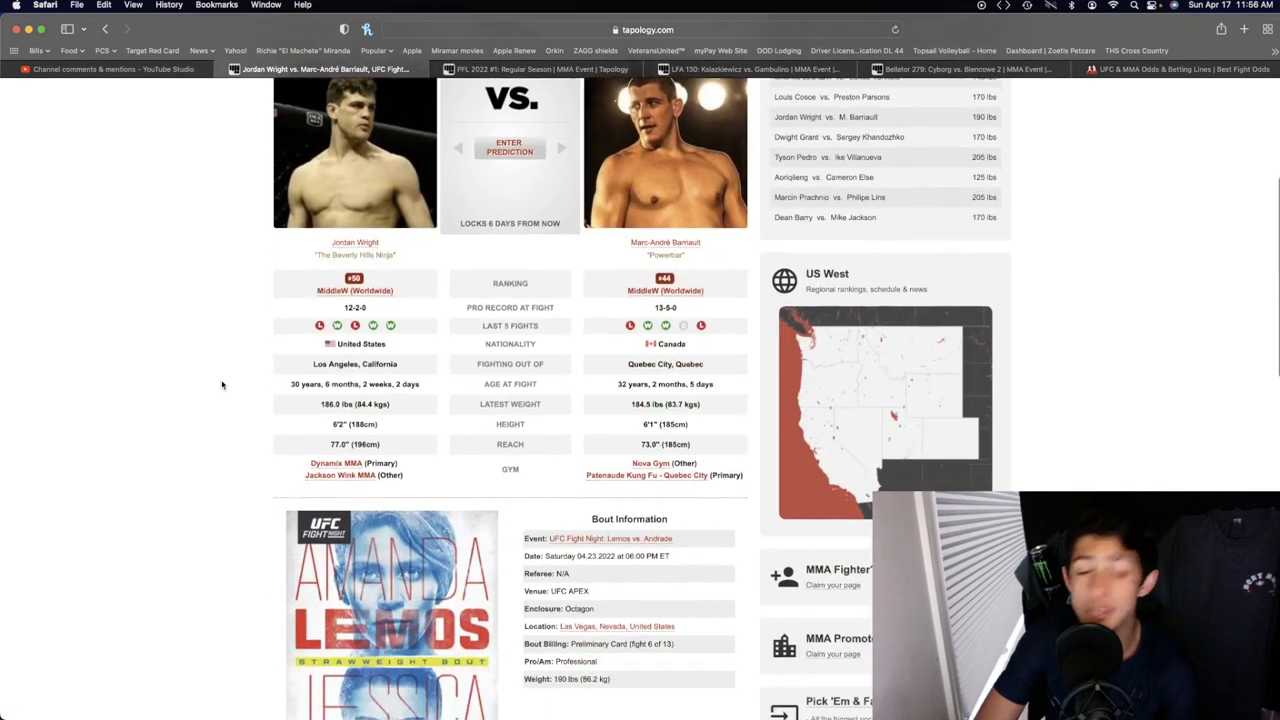
scroll(up, 3)
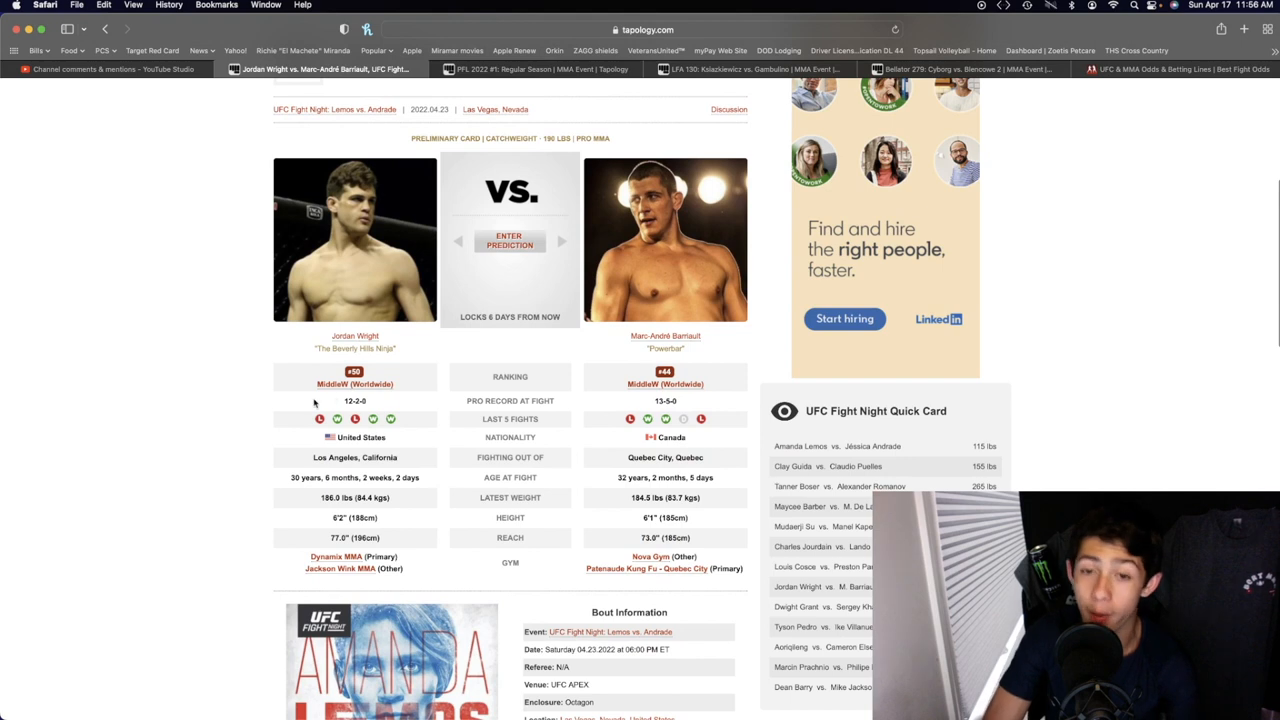
mouse_move(653, 438)
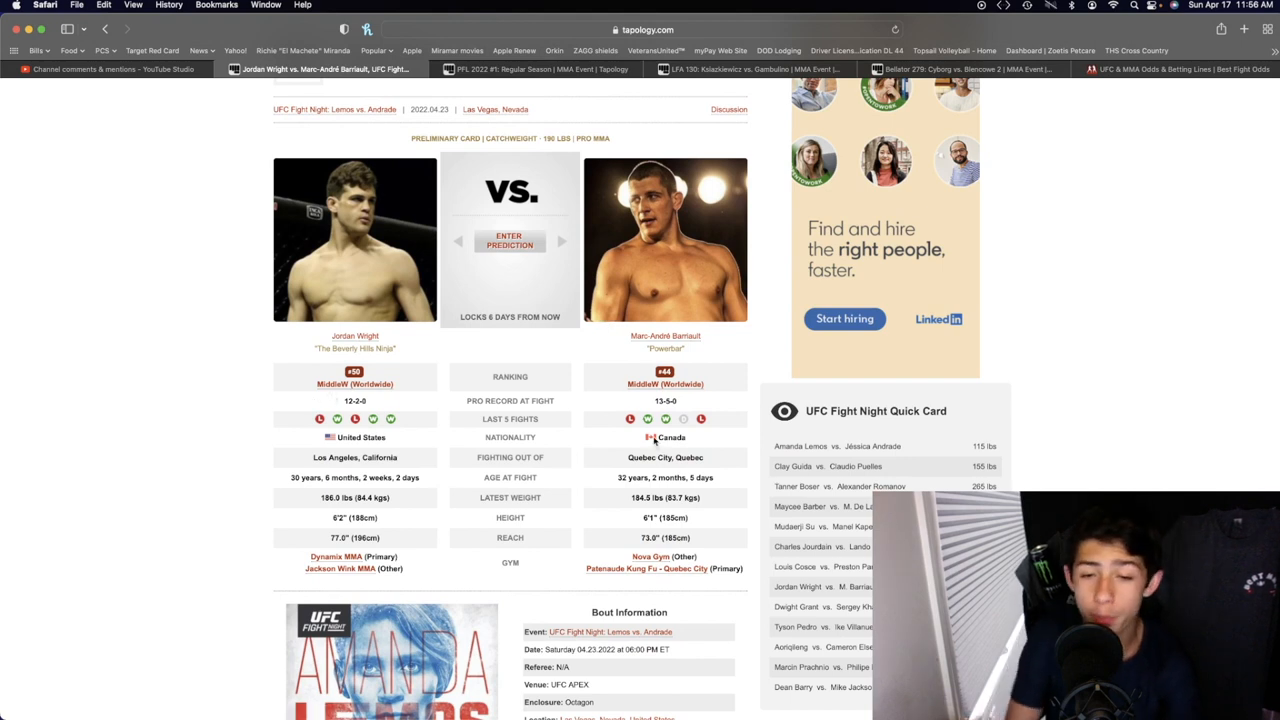
mouse_move(628, 419)
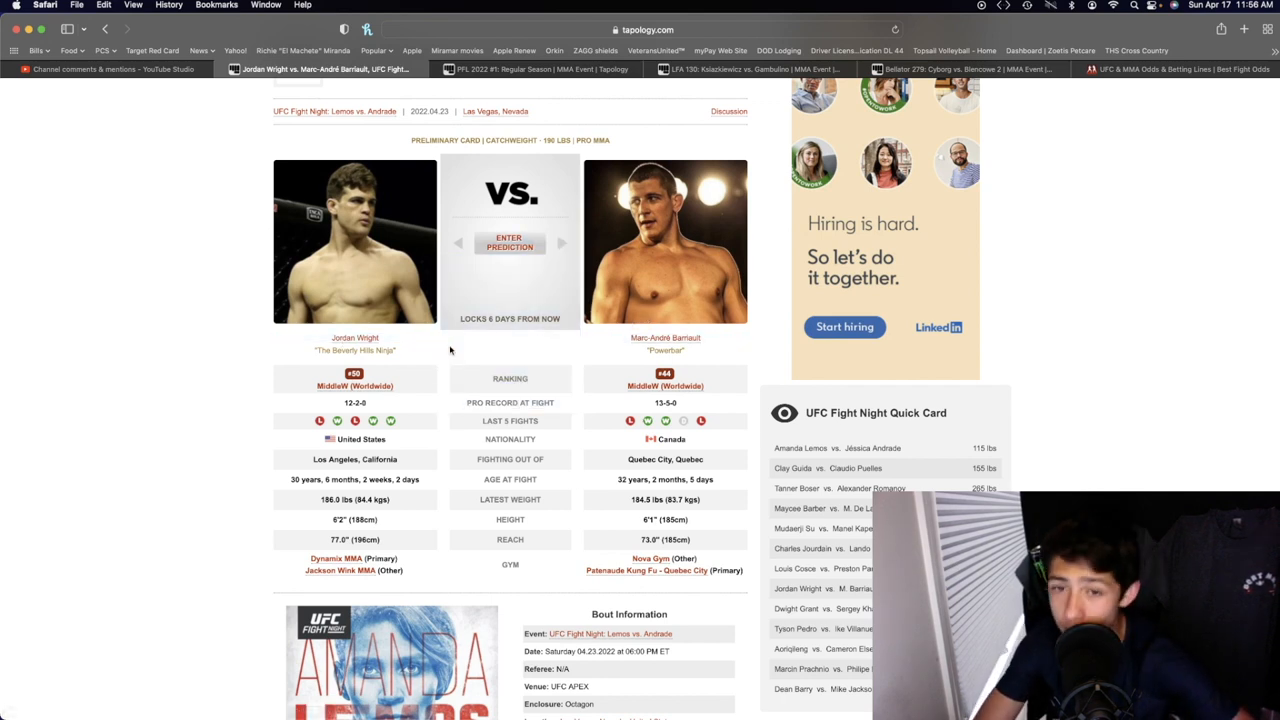
mouse_move(614, 431)
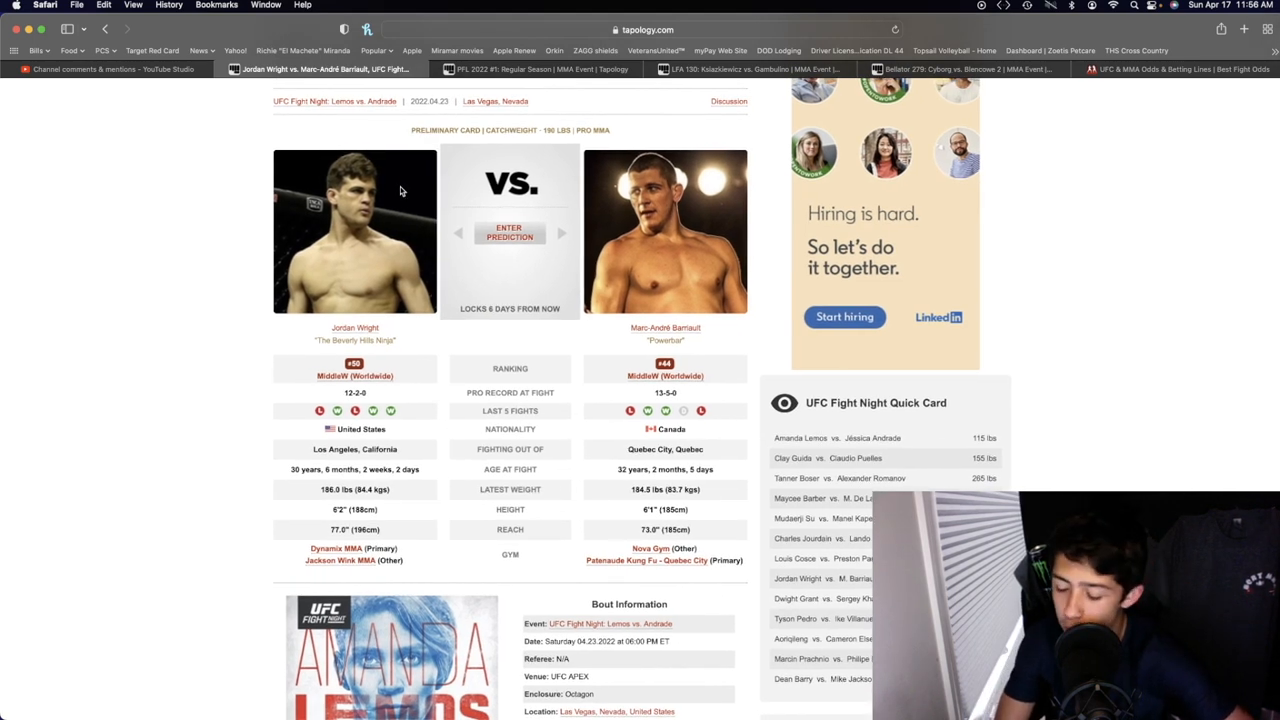
Review the Fight Predictions chart showing Wright at 57%, then scroll the event's fight card.
scroll(down, 3)
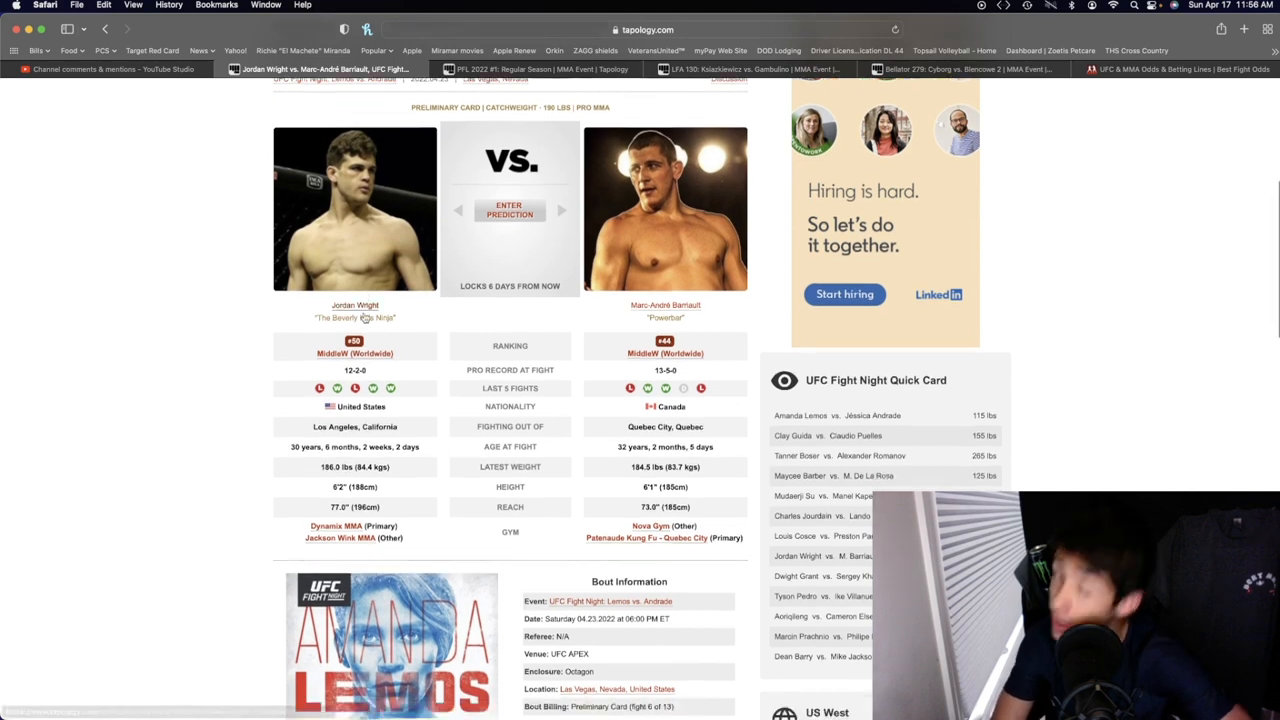
scroll(down, 3)
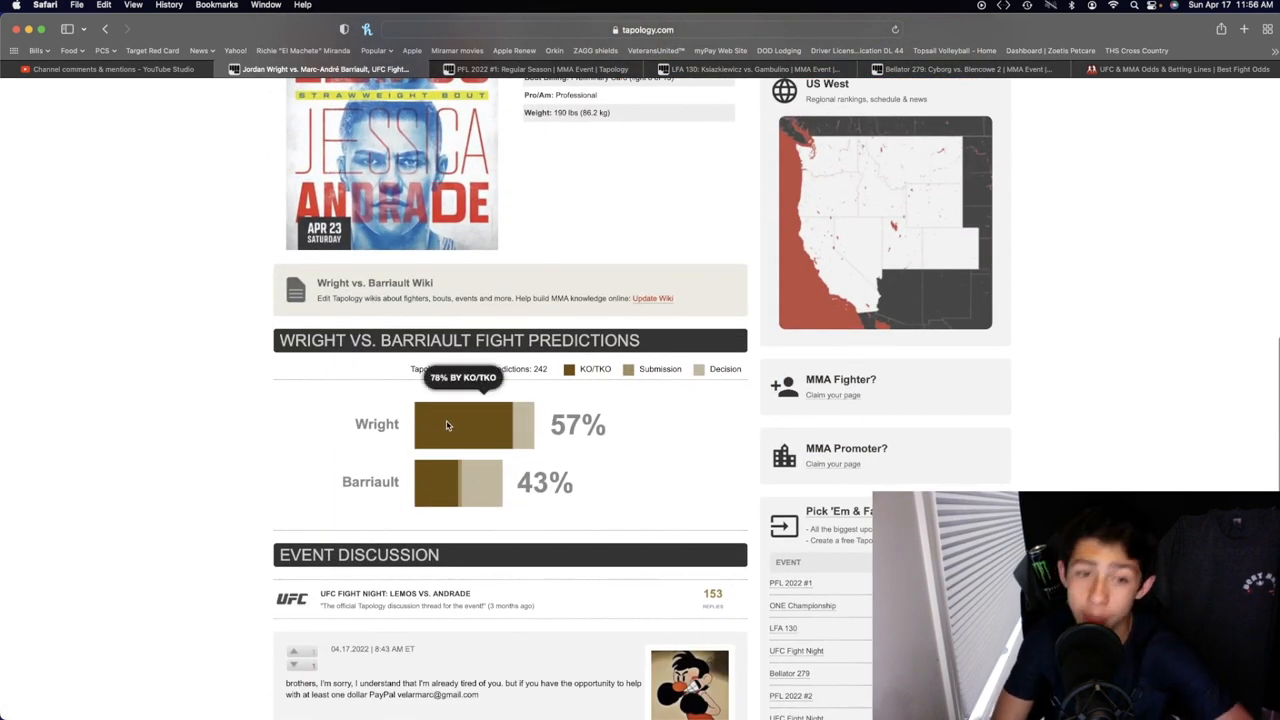
scroll(up, 3)
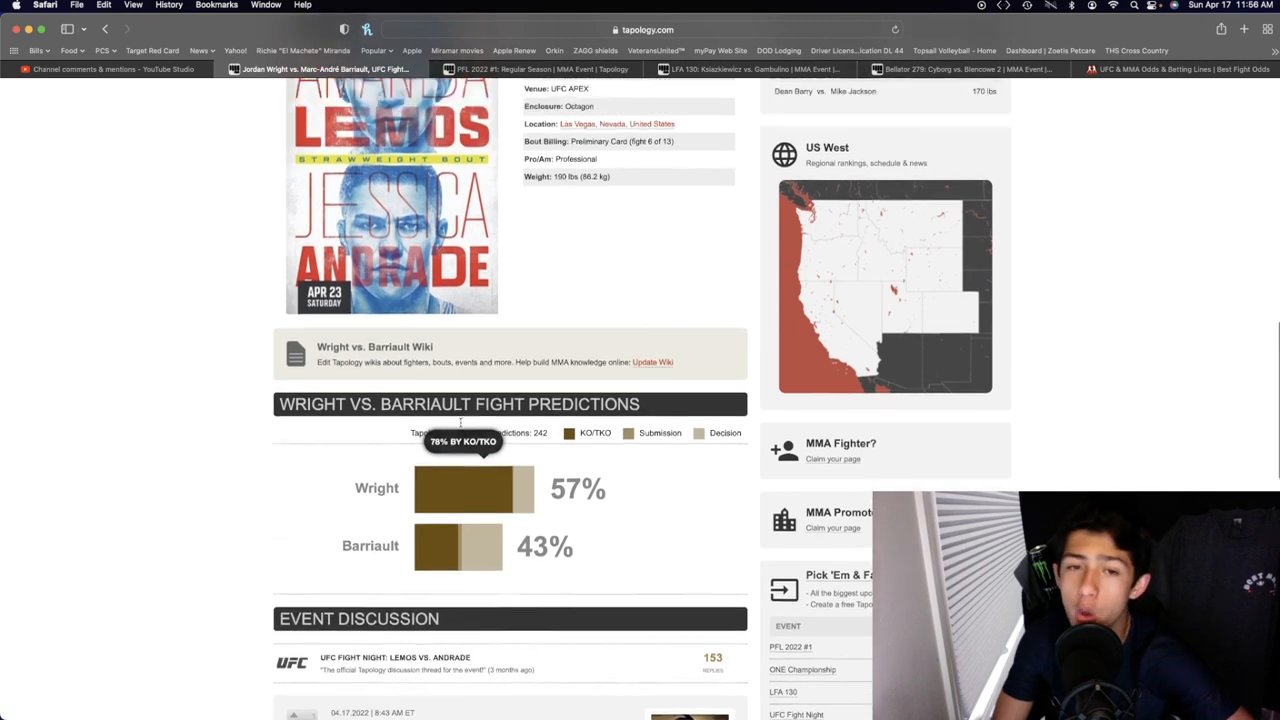
scroll(up, 3)
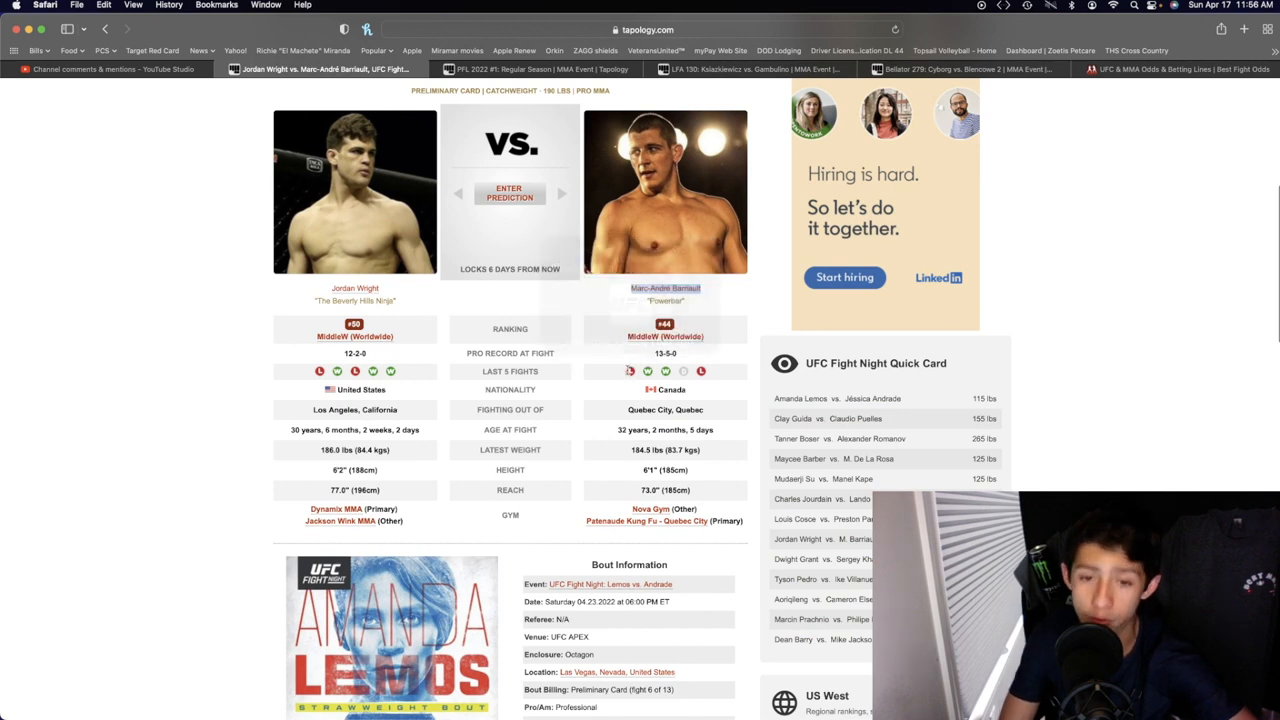
mouse_move(629, 371)
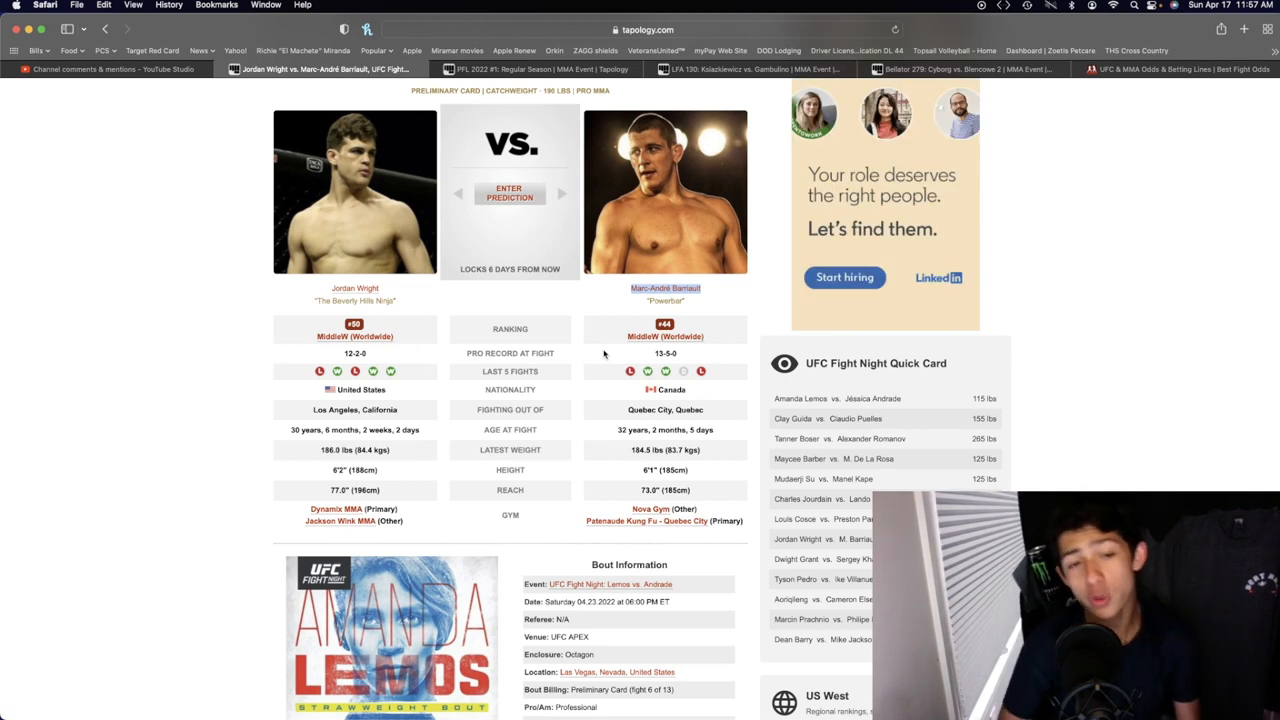
mouse_move(527, 284)
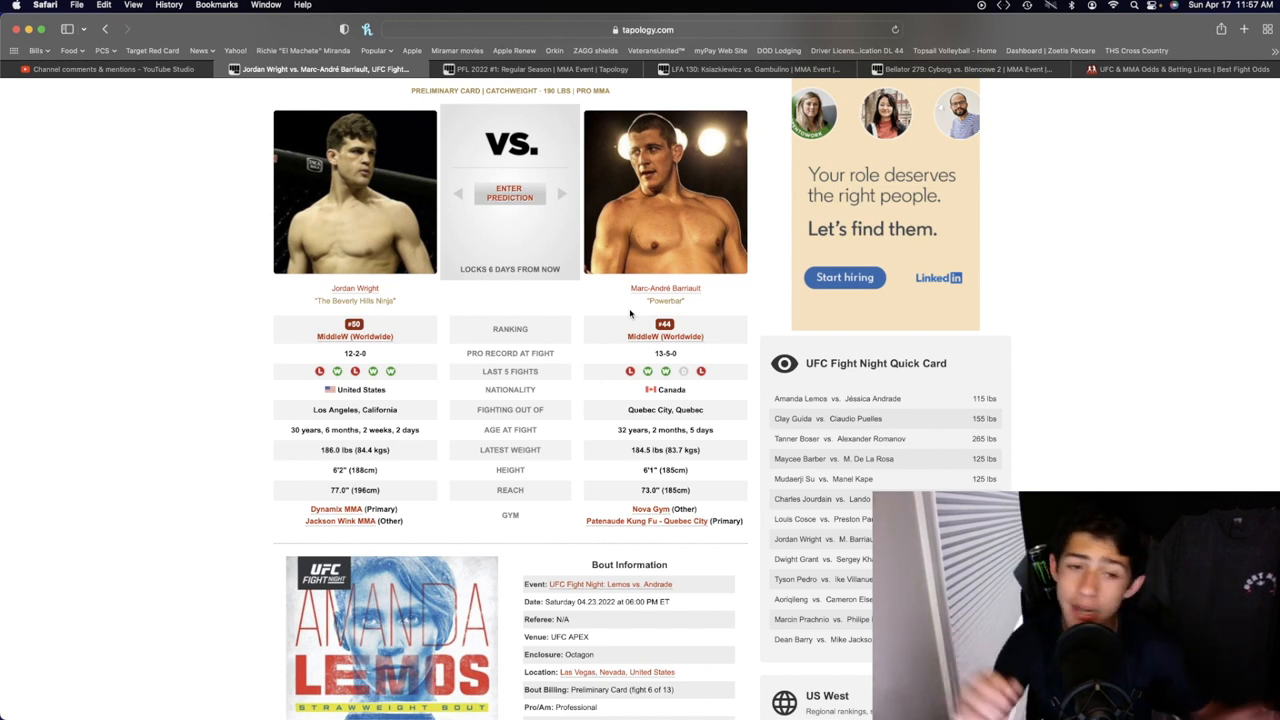
mouse_move(40, 146)
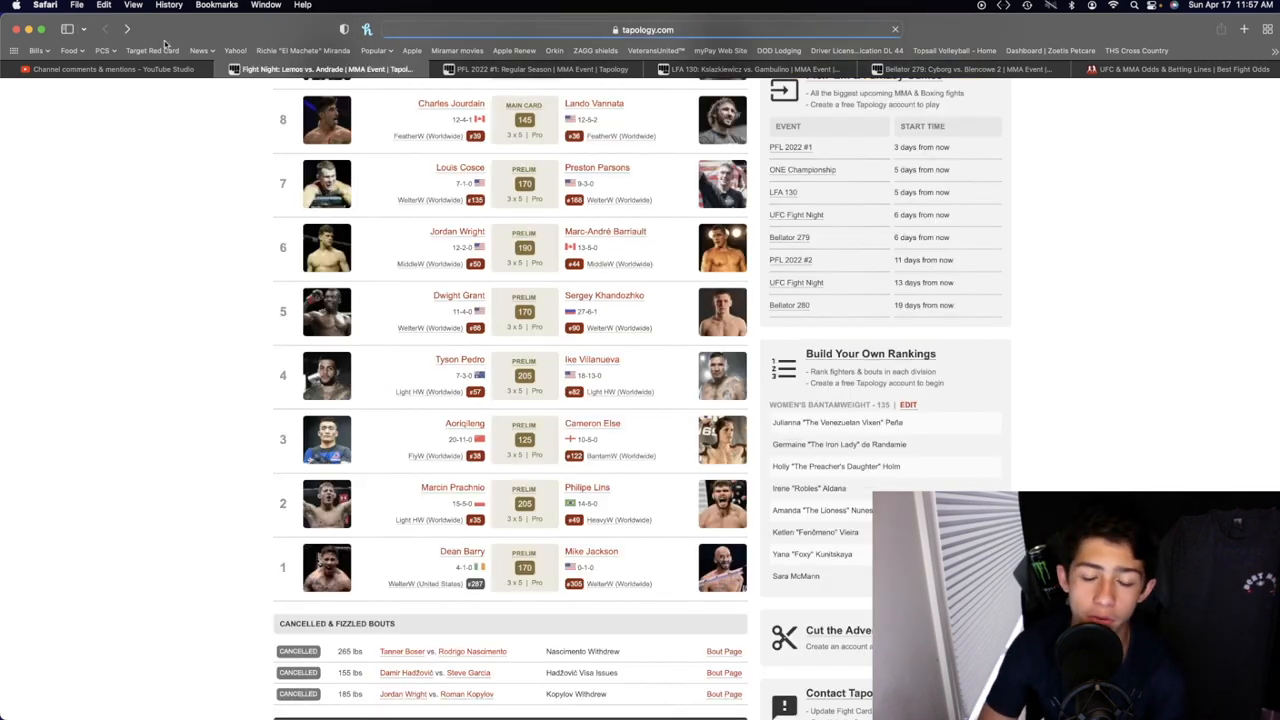
scroll(up, 3)
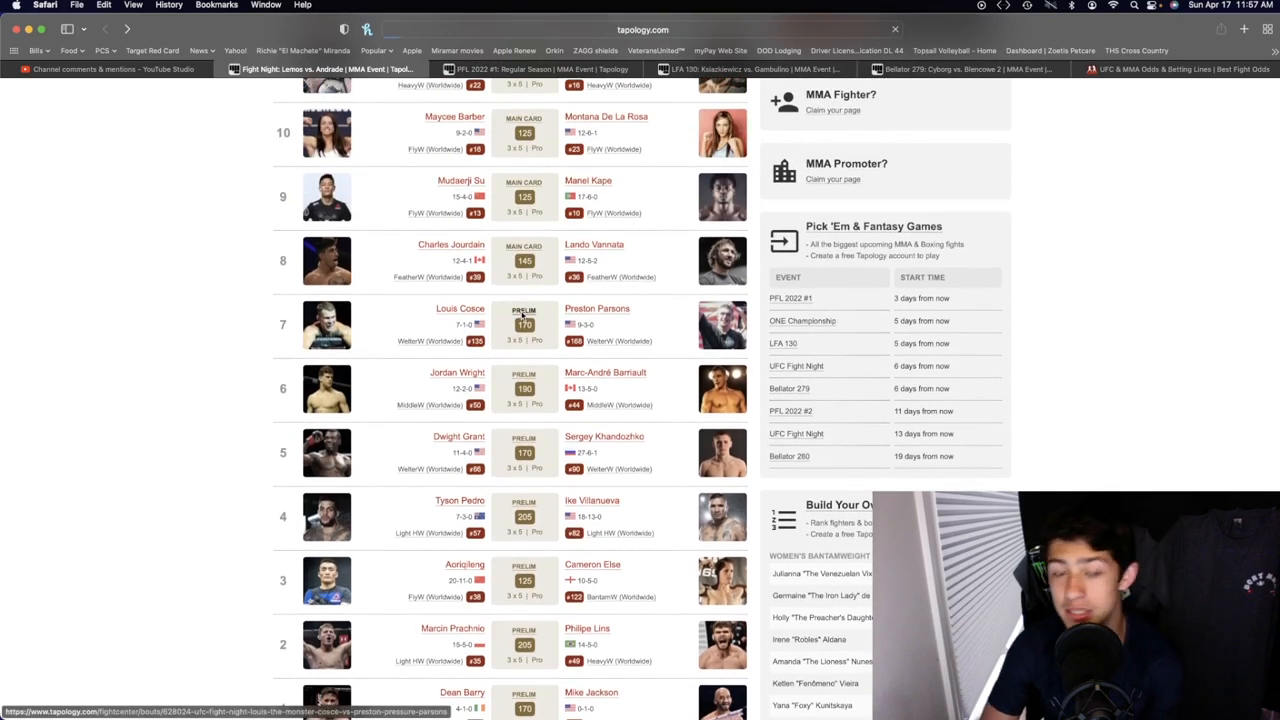